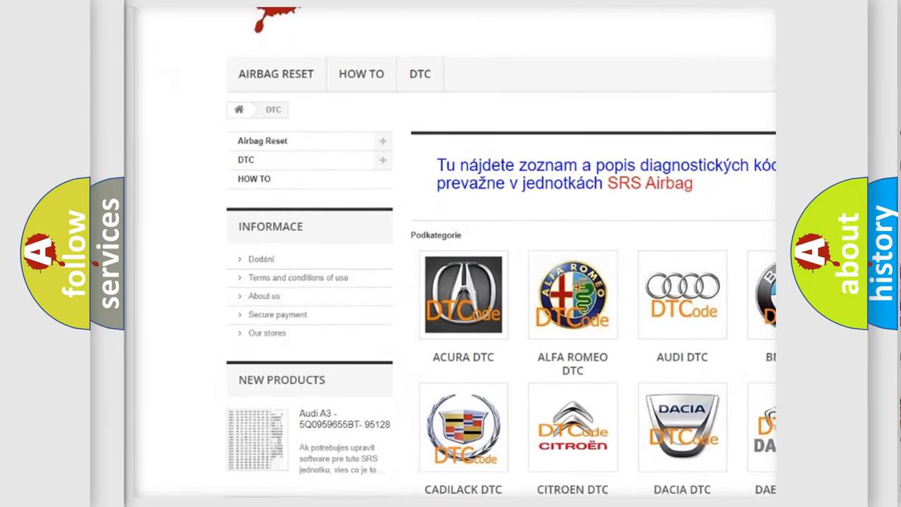
scroll("down", 3)
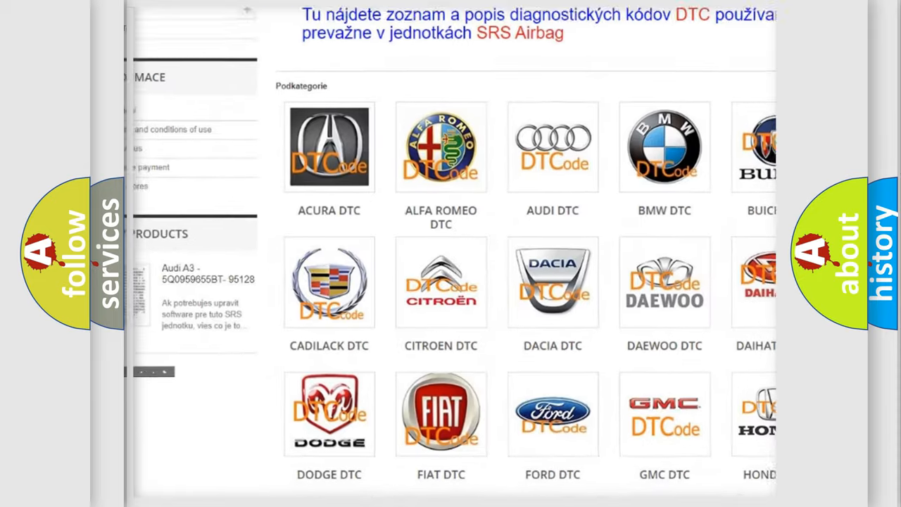
scroll("down", 3)
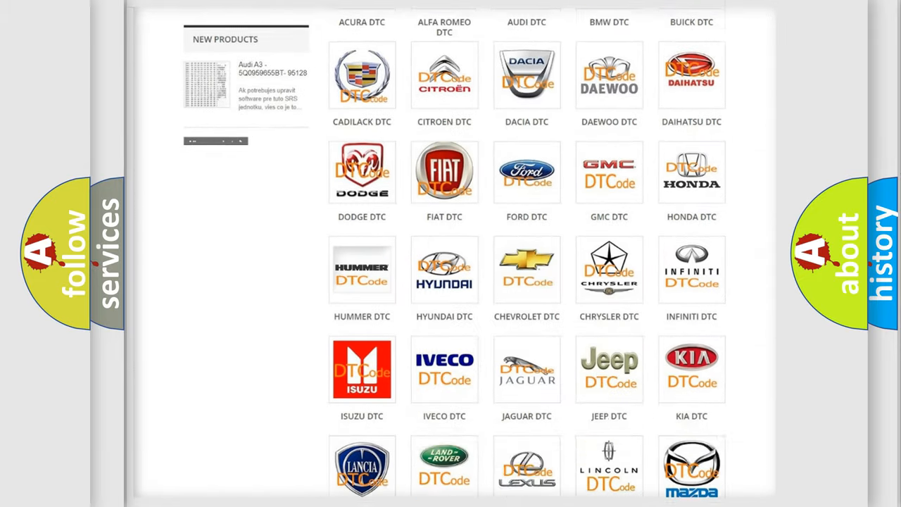
scroll("down", 3)
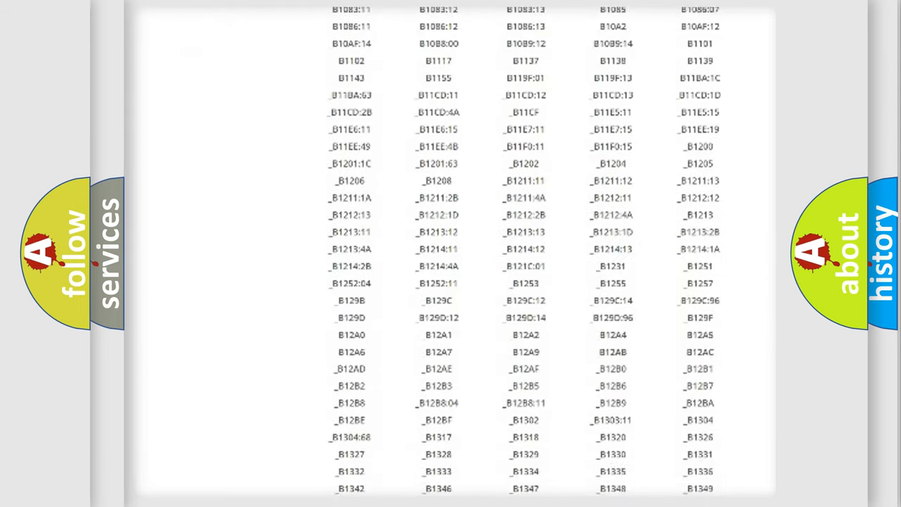
scroll("down", 3)
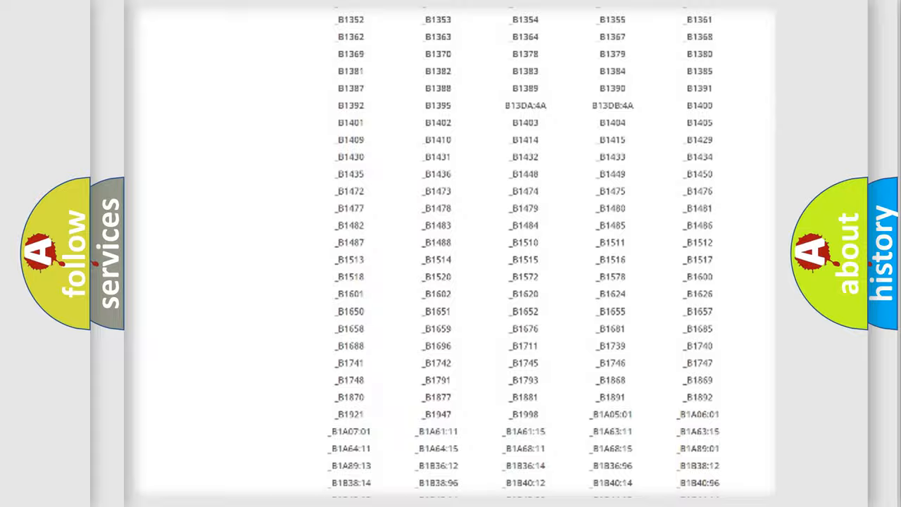